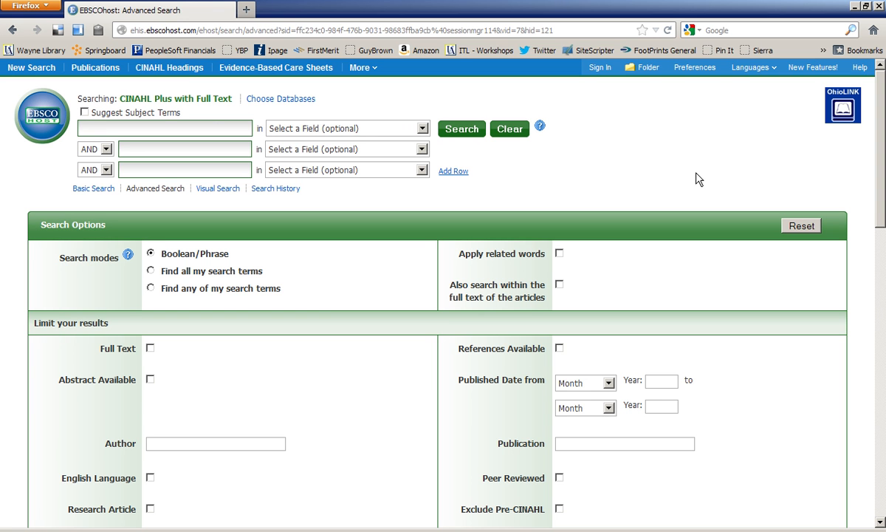
mouse_move(141, 212)
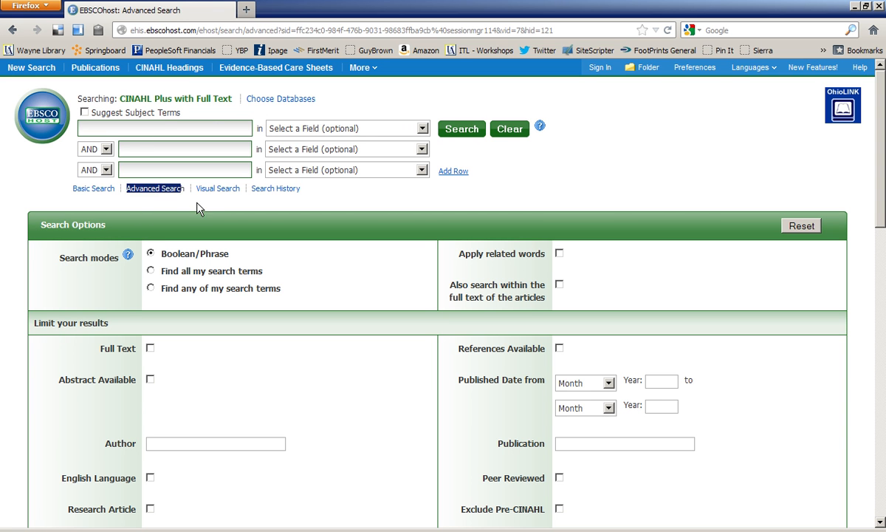
Enter the quoted phrase "emergency room" as the first term and run the search.
click(184, 170)
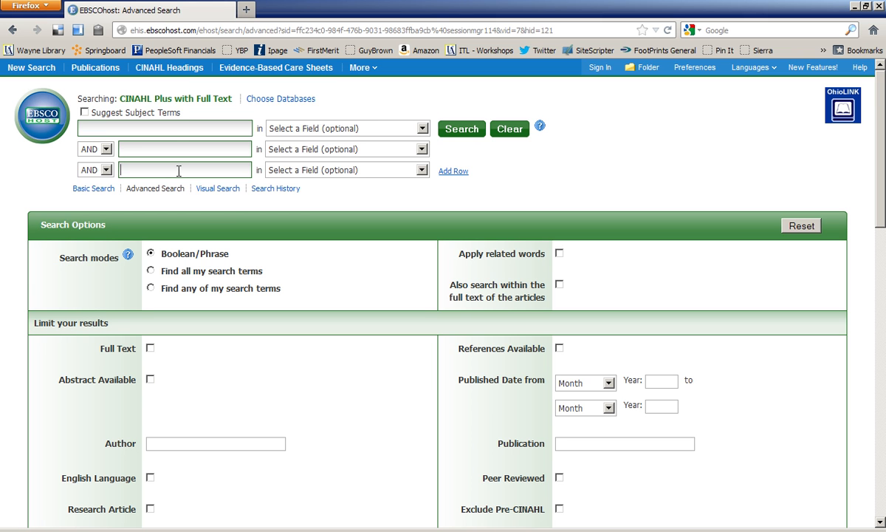
mouse_move(183, 182)
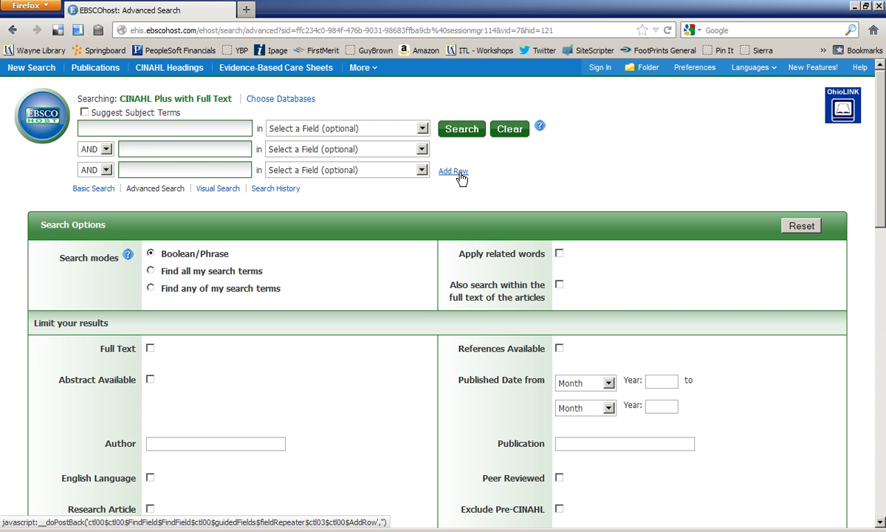
mouse_move(453, 172)
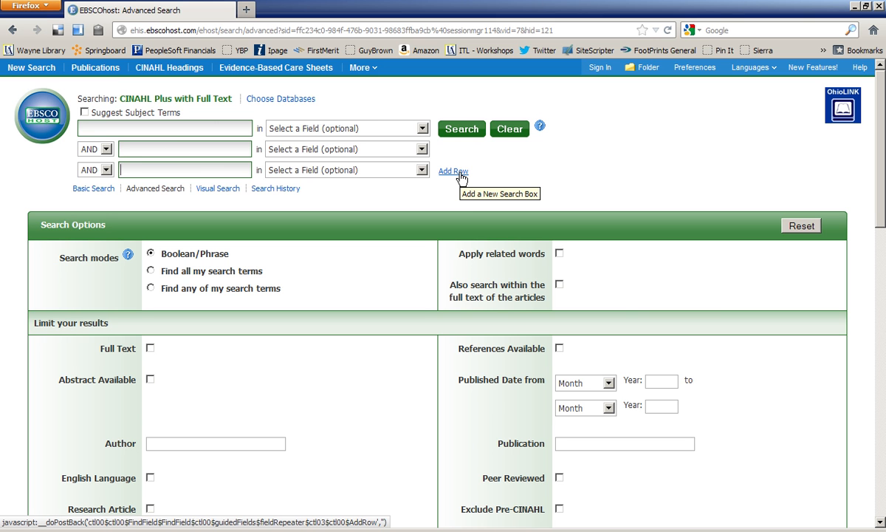
mouse_move(142, 128)
text(")
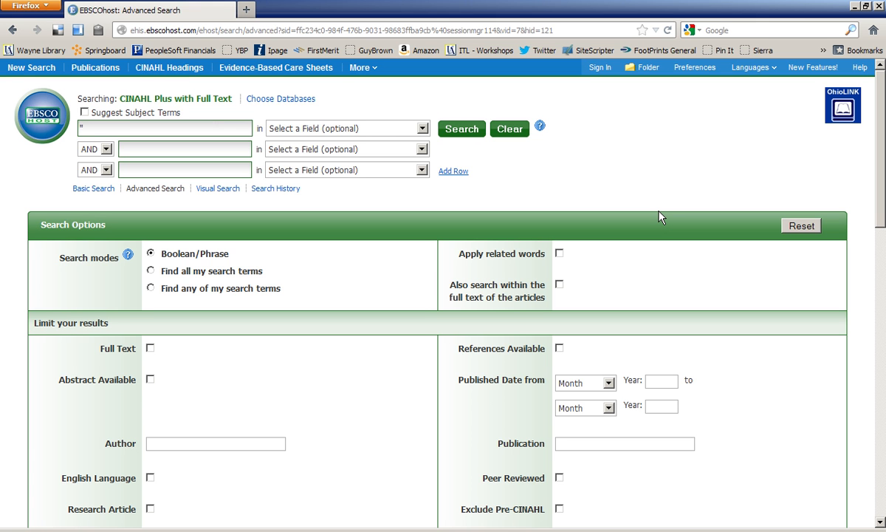
text(e)
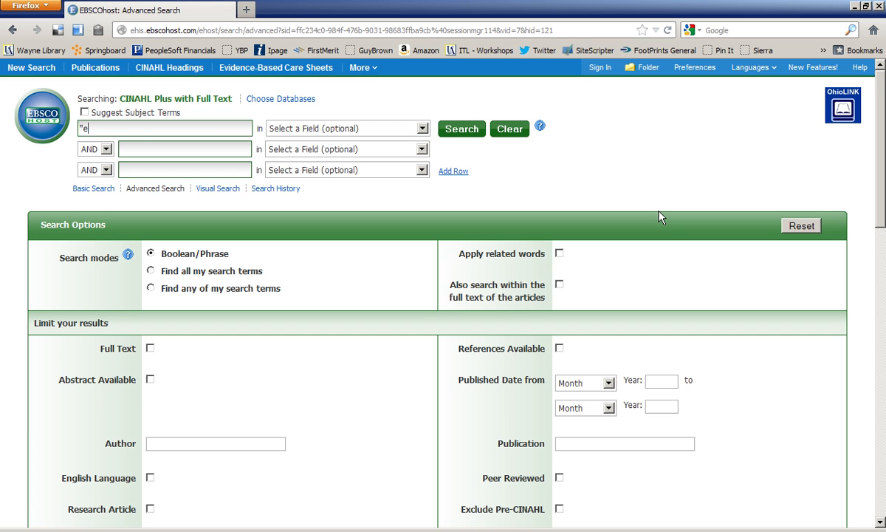
text(mergency room")
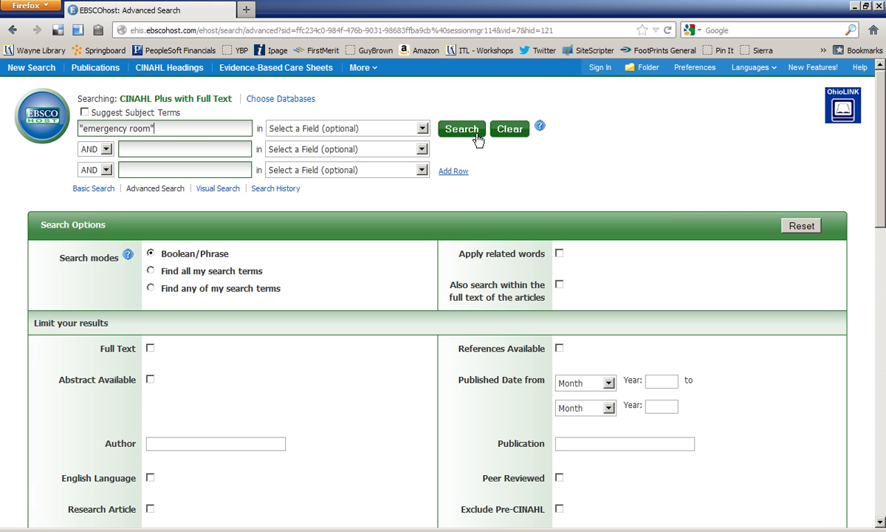
click(461, 128)
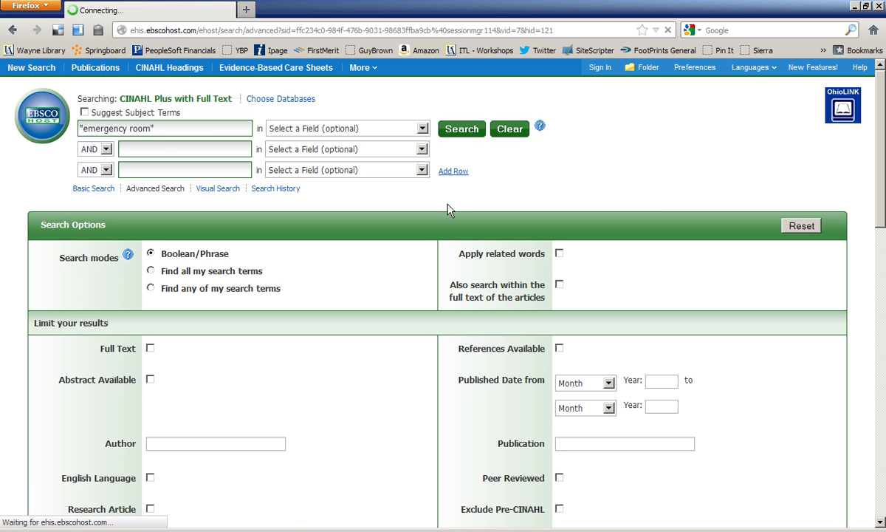
Load the 2315-result list for "emergency room" and select the second search box.
click(461, 128)
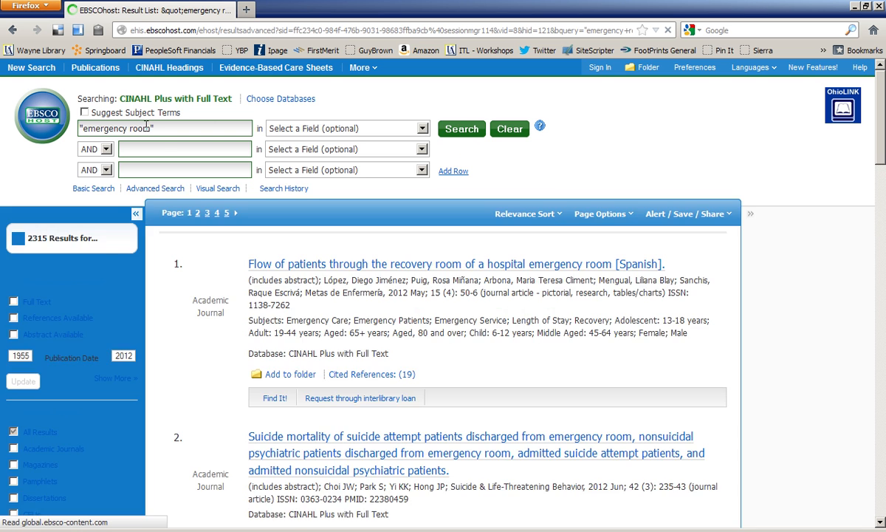
click(274, 397)
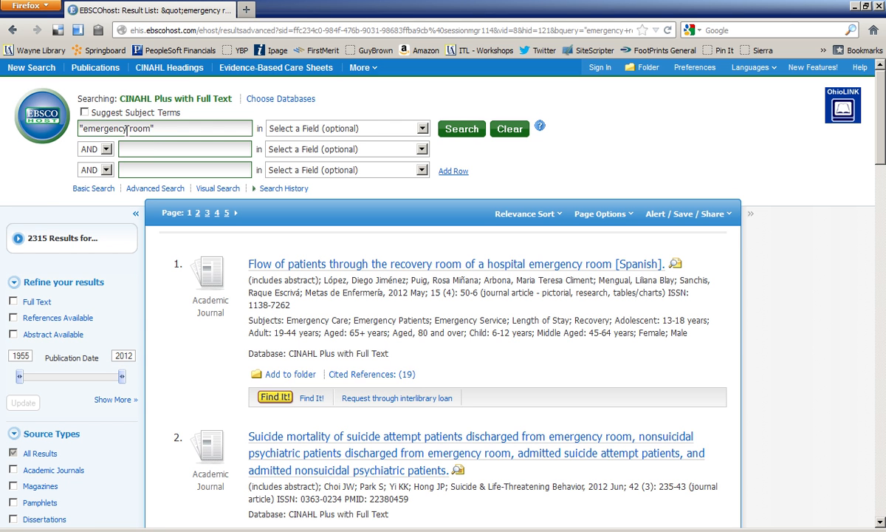
mouse_move(34, 245)
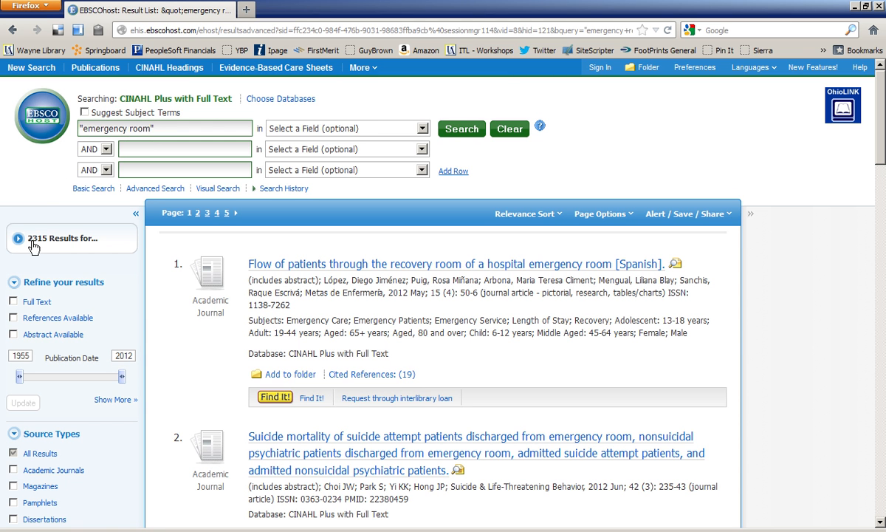
mouse_move(13, 238)
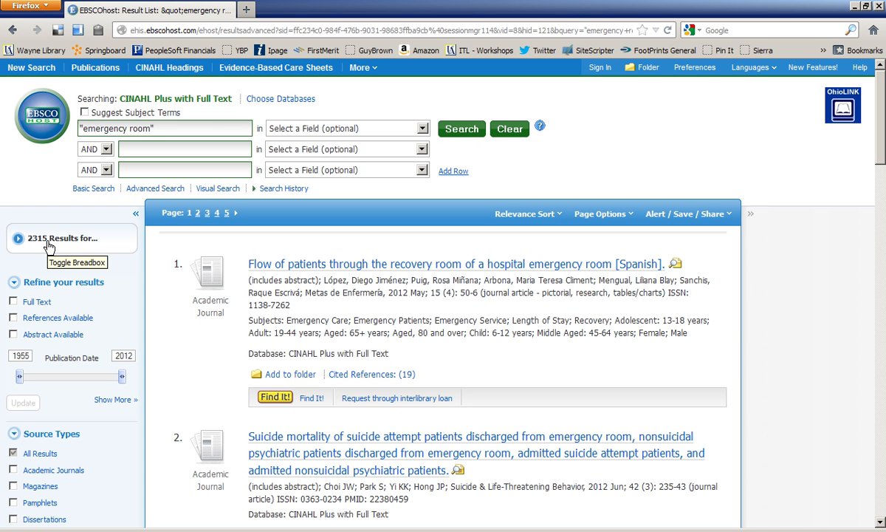
mouse_move(86, 126)
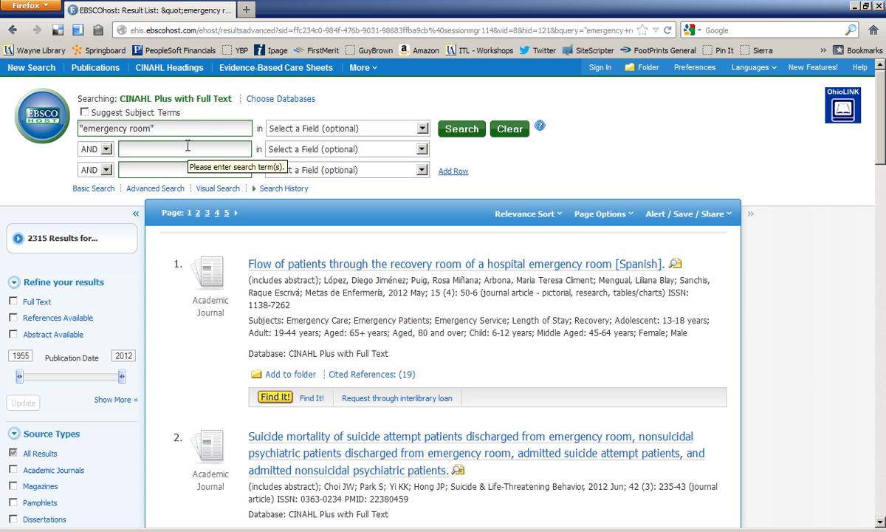
mouse_move(33, 253)
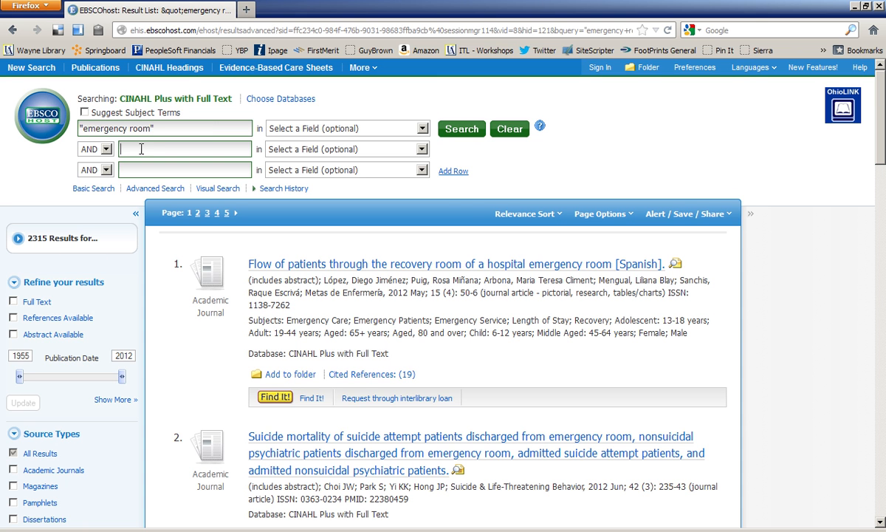
mouse_move(467, 205)
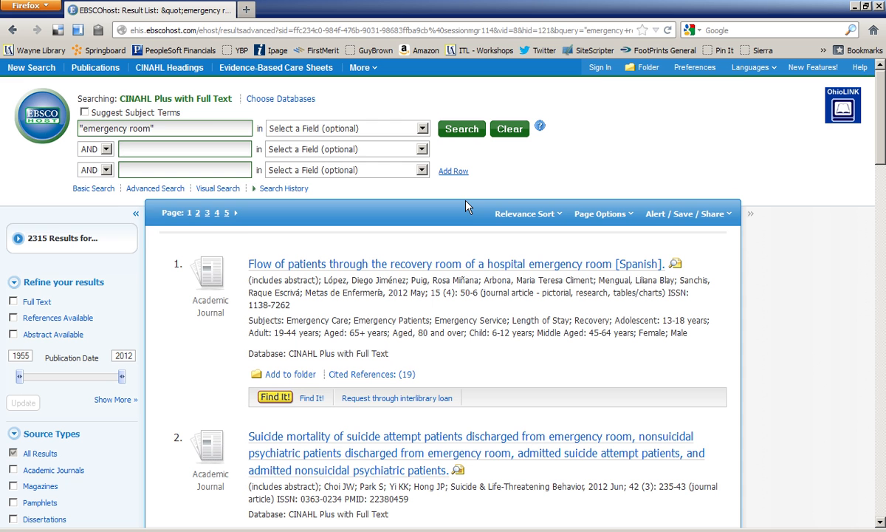
Enter privacy as the second AND-joined search term.
text(privacy)
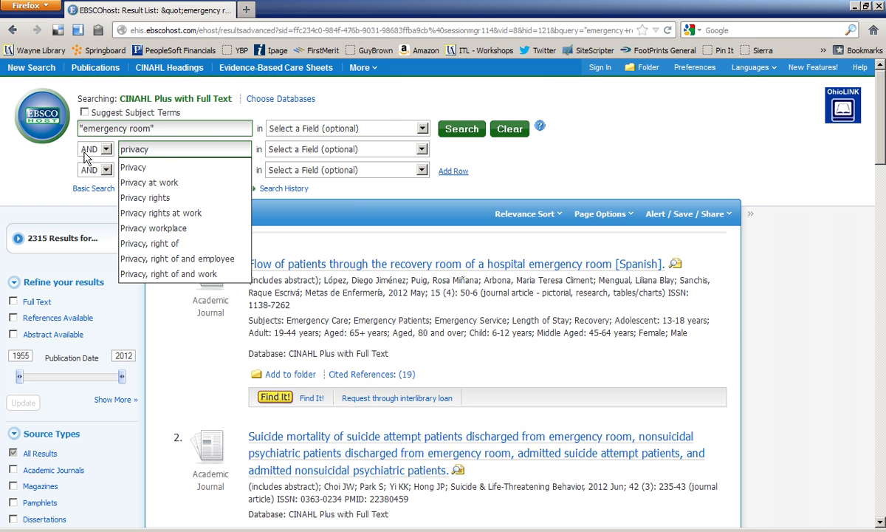
mouse_move(462, 147)
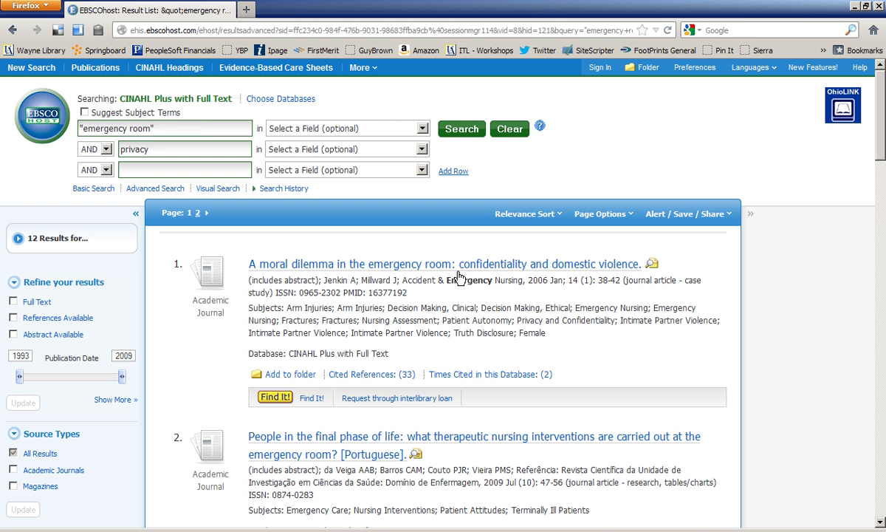
mouse_move(529, 280)
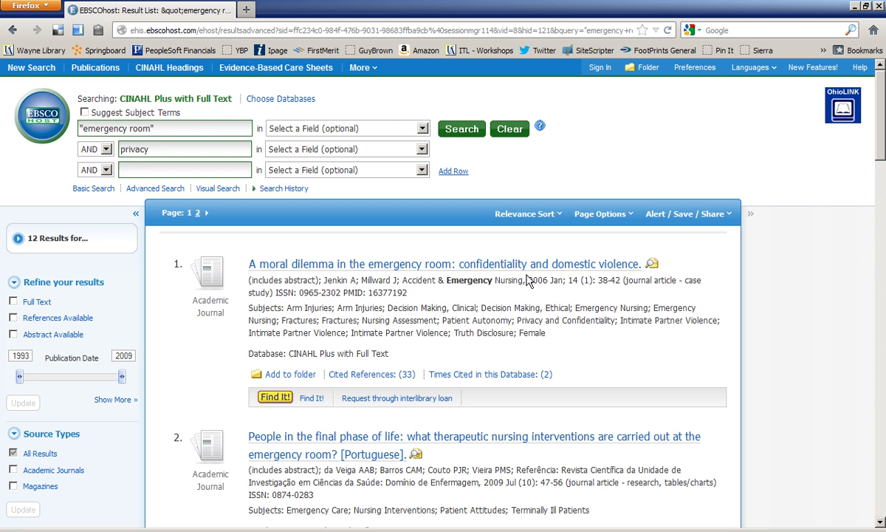
Review the 12 emergency room AND privacy results and return to the second search term.
click(185, 169)
text( OR)
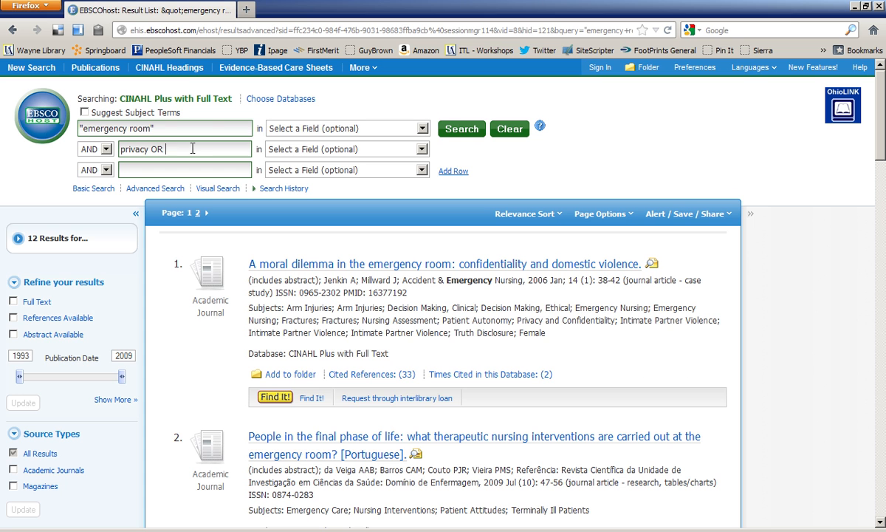
Extend the second term to privacy OR confidential* and highlight the OR operator.
text(confiden)
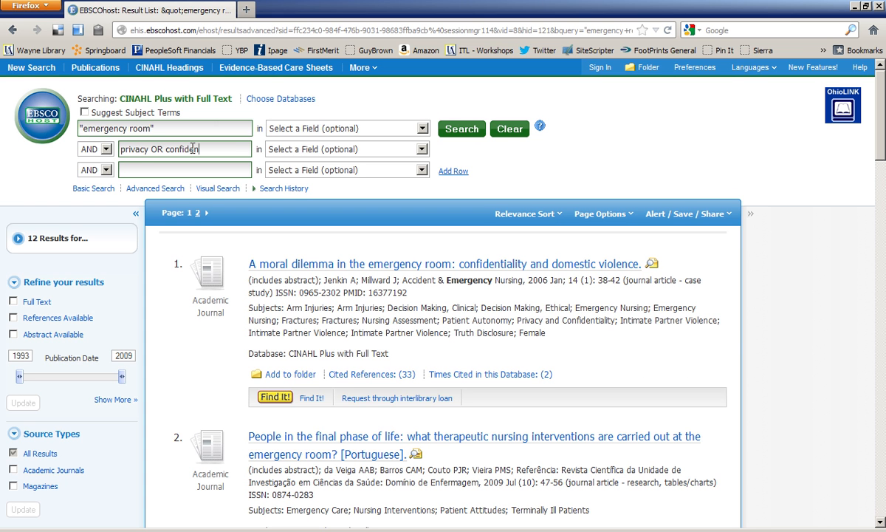
text(tial)
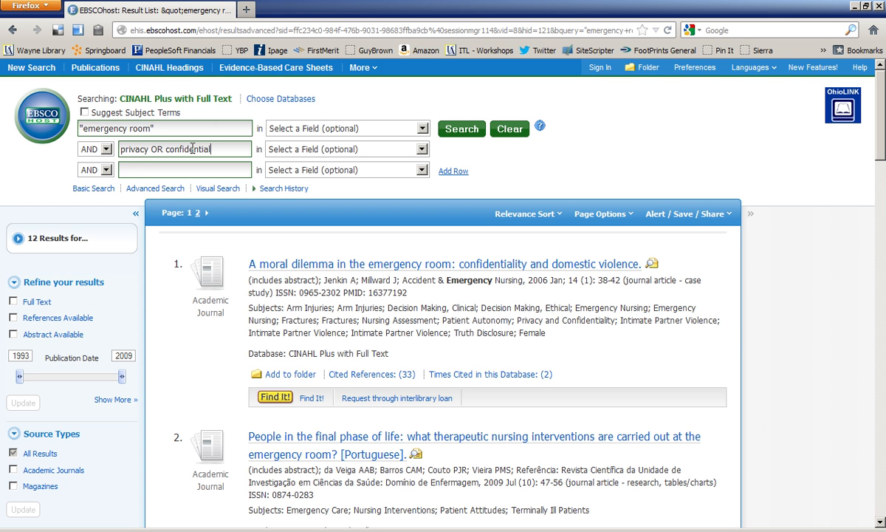
text(*)
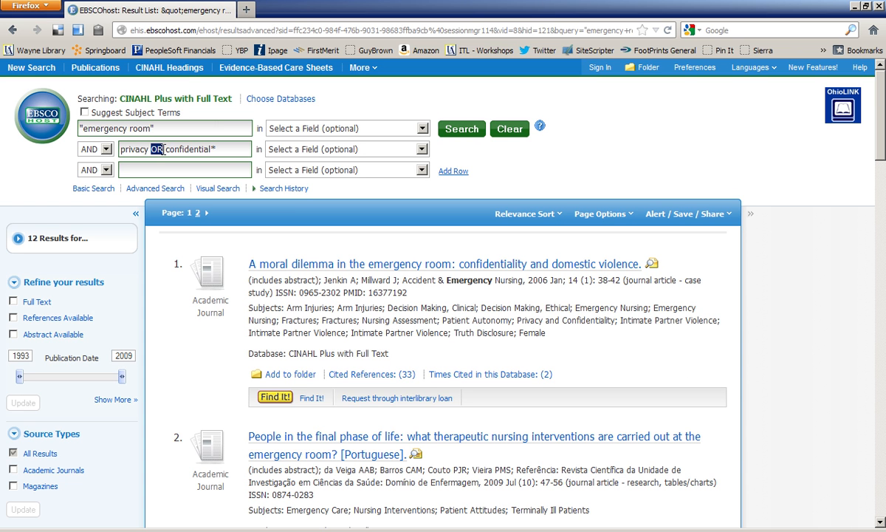
double_click(133, 148)
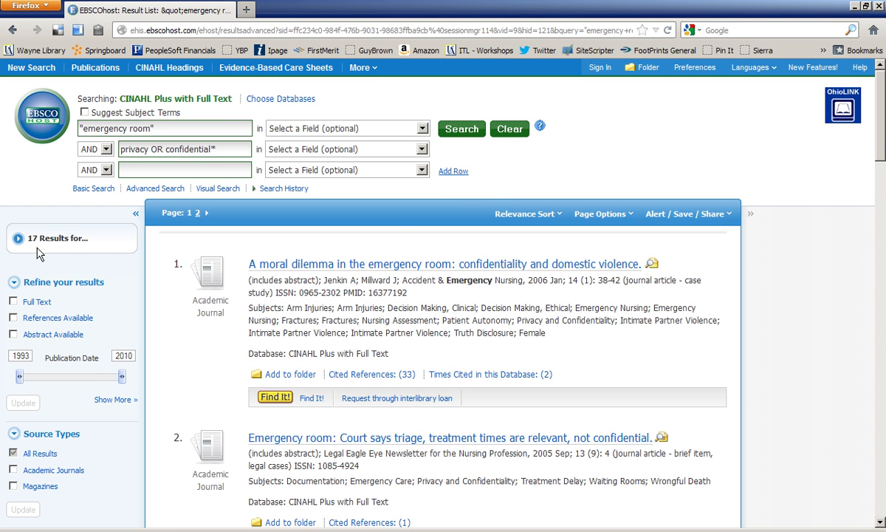
mouse_move(36, 245)
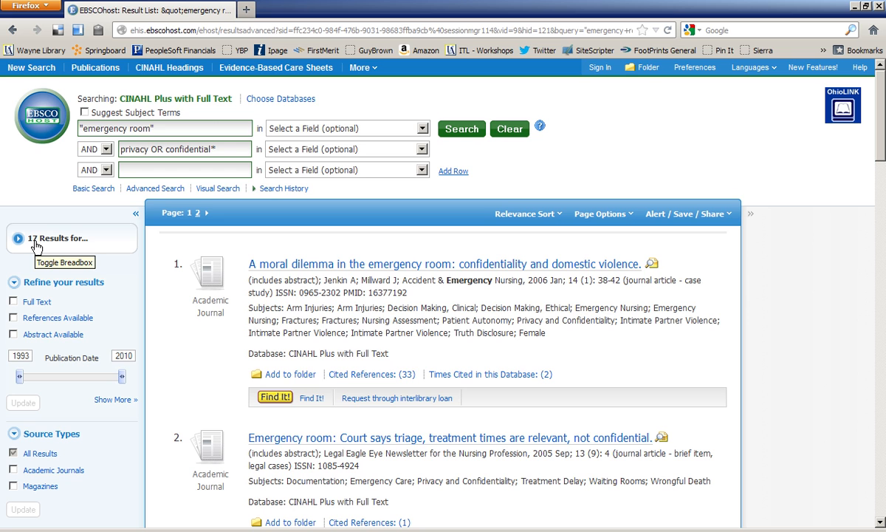